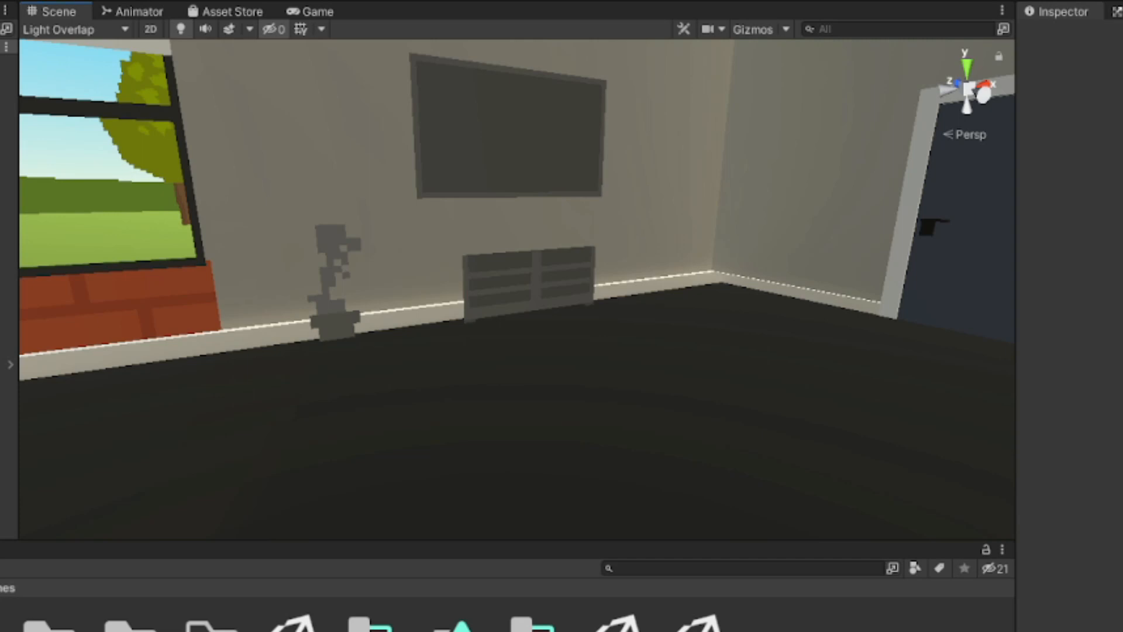
mouse_move(980, 234)
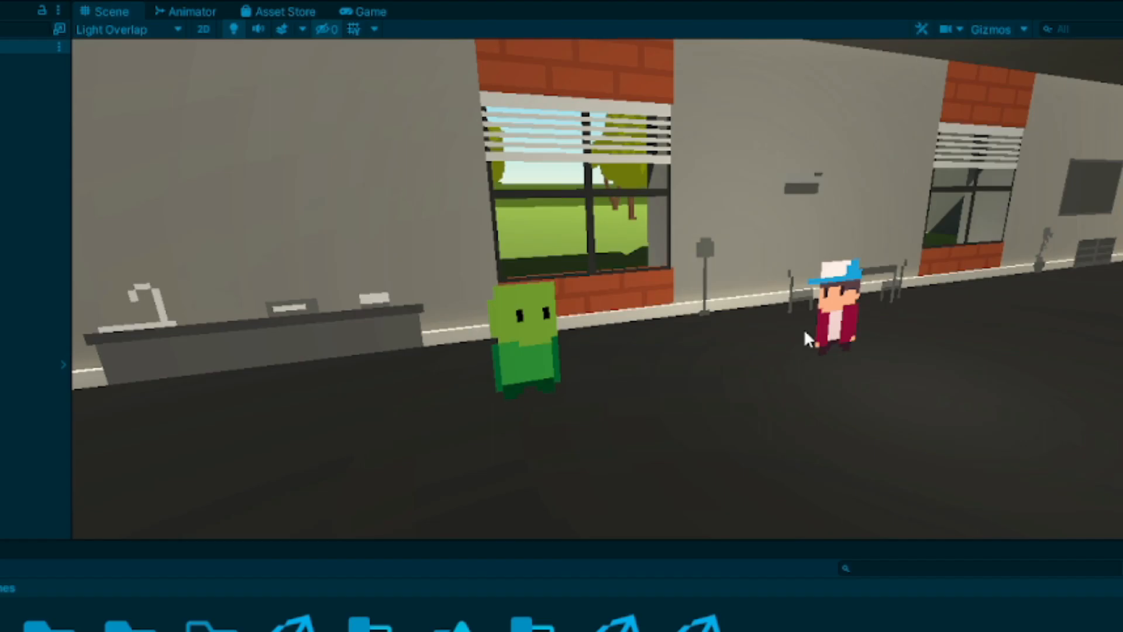
mouse_move(820, 287)
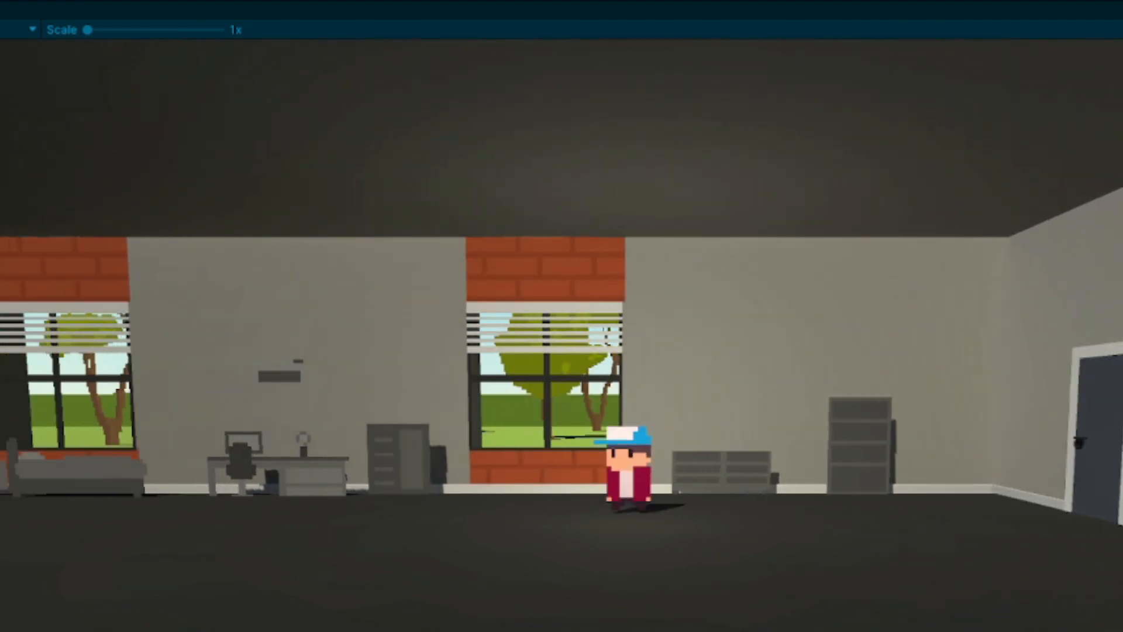
Nudge the selection in the editor while viewing the rooftop scene
key(right)
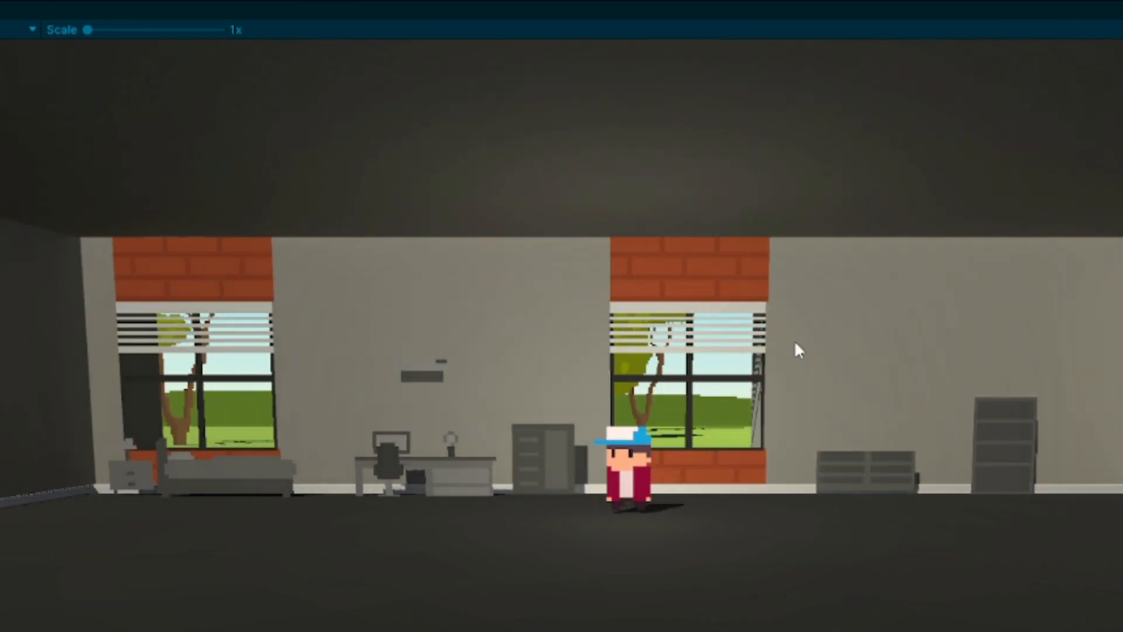
mouse_move(544, 523)
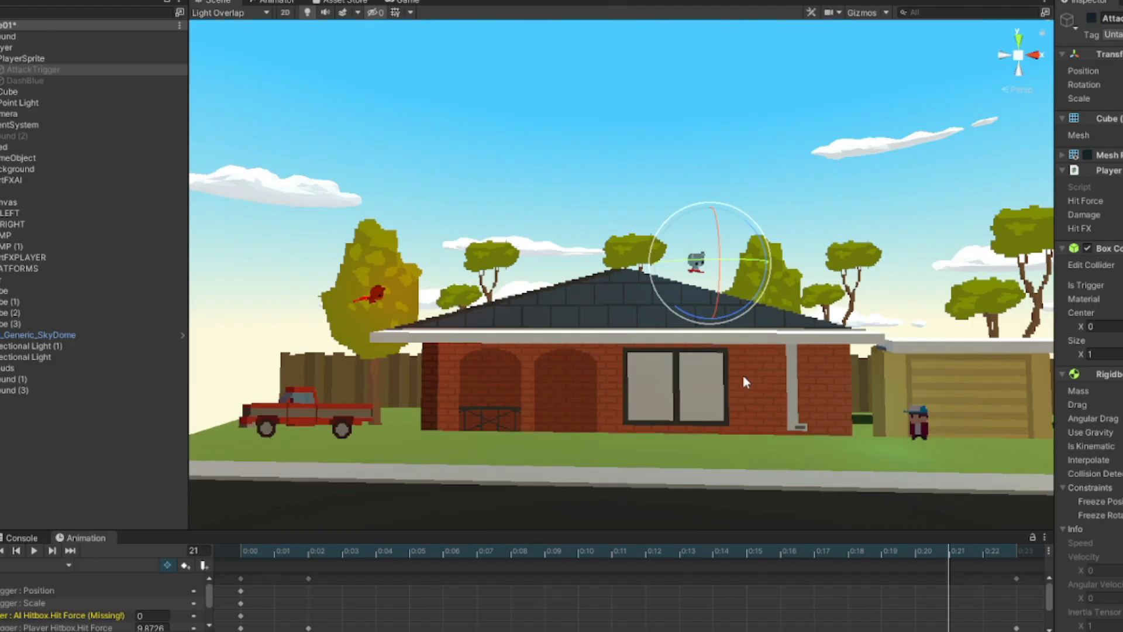
Select the SkyDome and run the rooftop level with both fighters at 0% damage
click(40, 335)
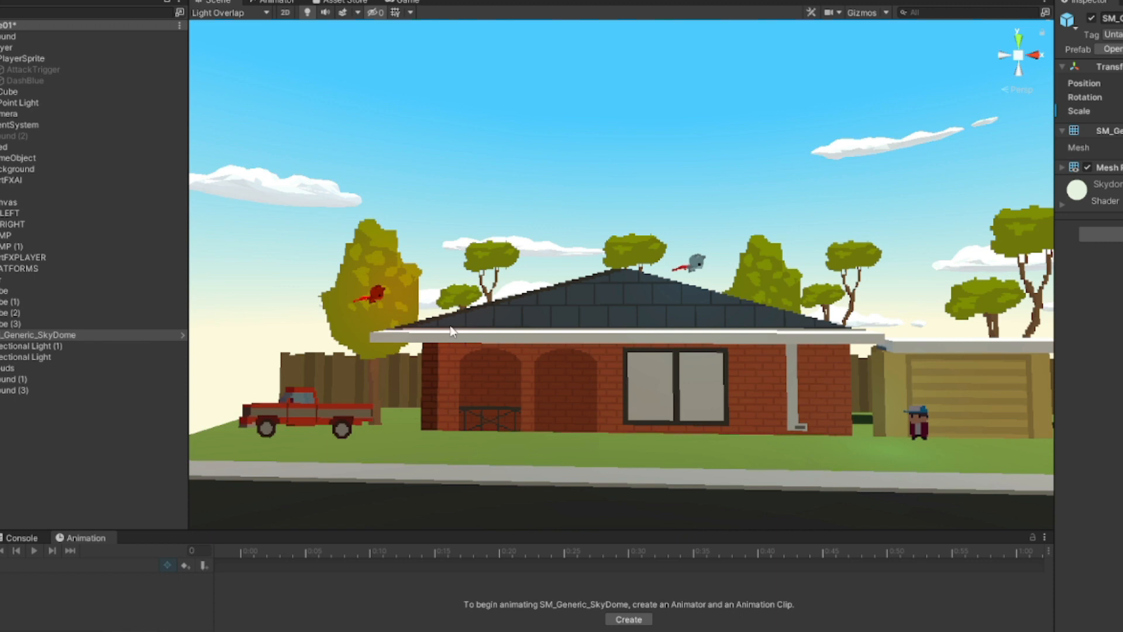
mouse_move(720, 264)
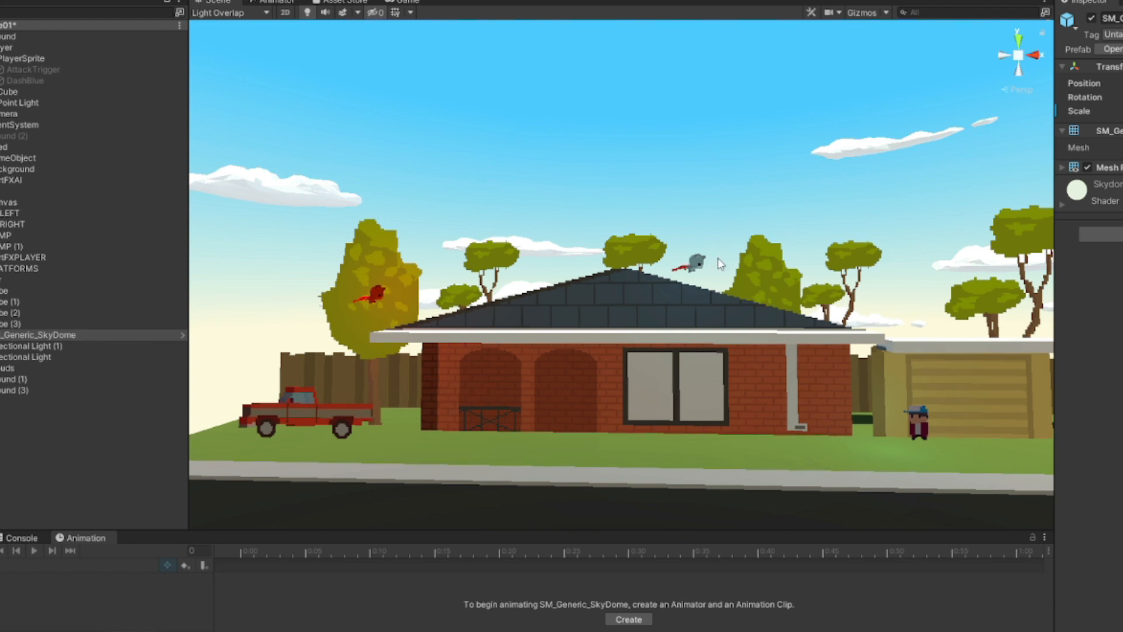
mouse_move(478, 299)
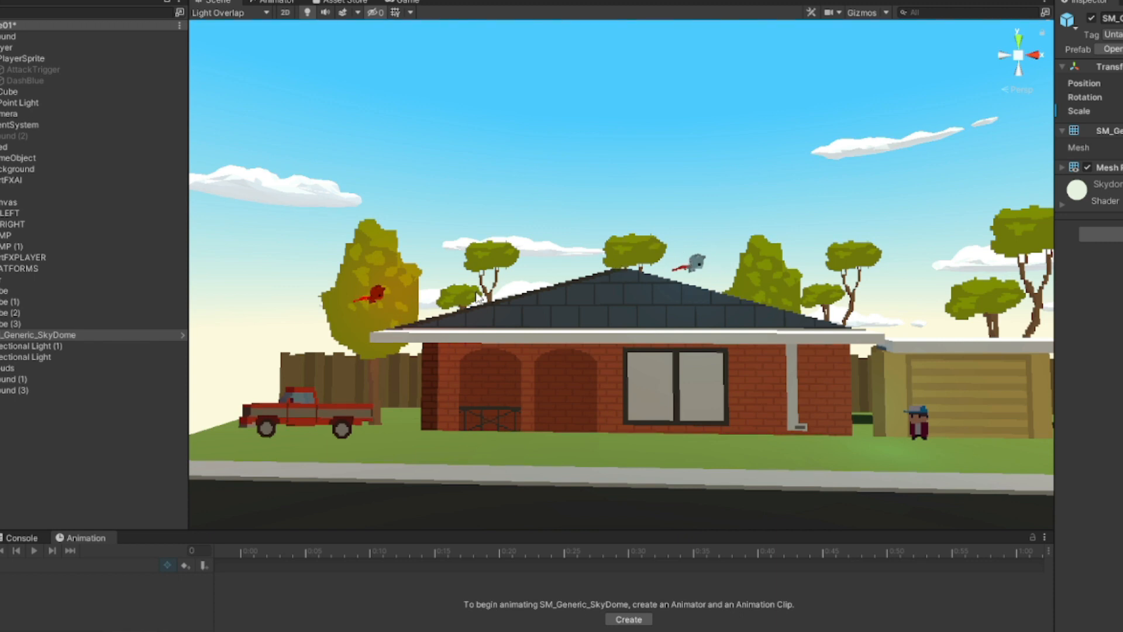
mouse_move(681, 304)
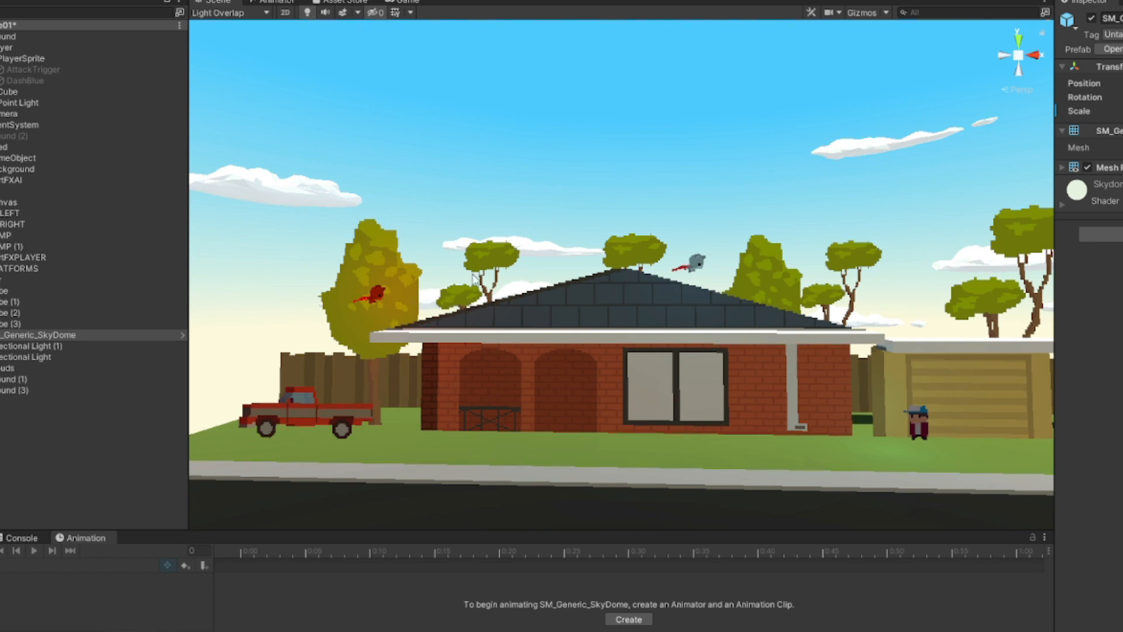
mouse_move(722, 243)
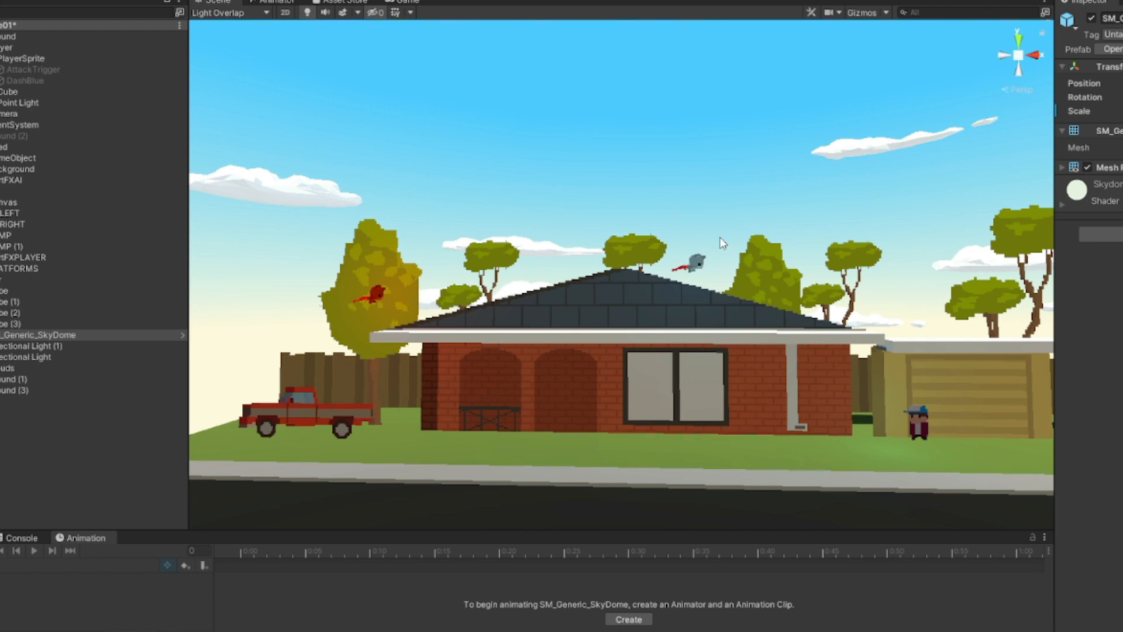
mouse_move(665, 287)
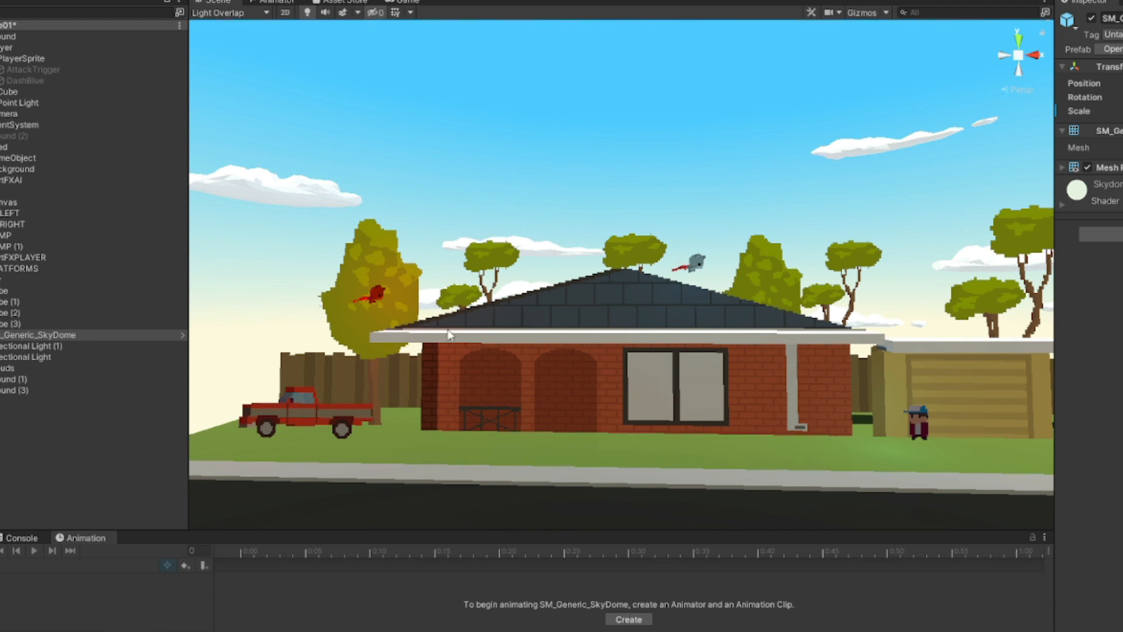
mouse_move(381, 292)
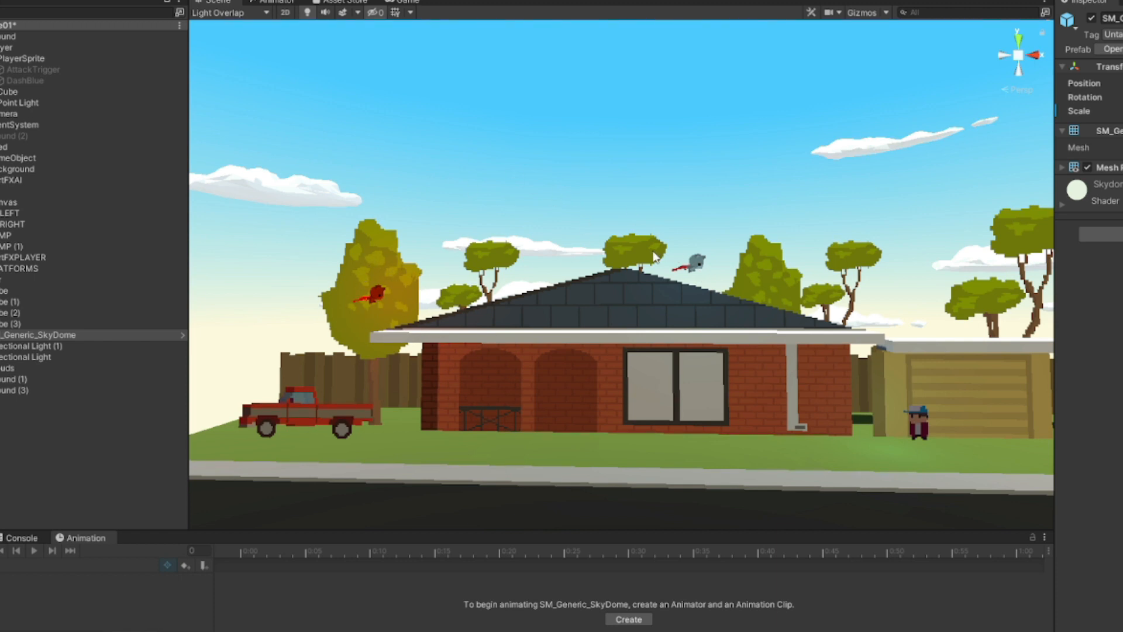
mouse_move(461, 318)
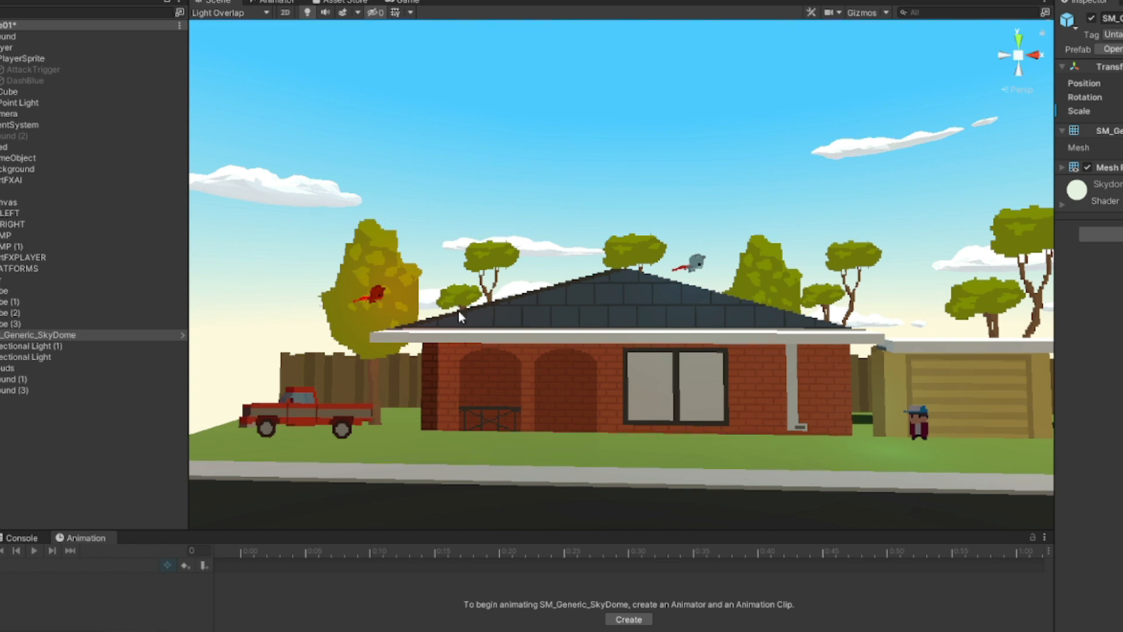
mouse_move(358, 313)
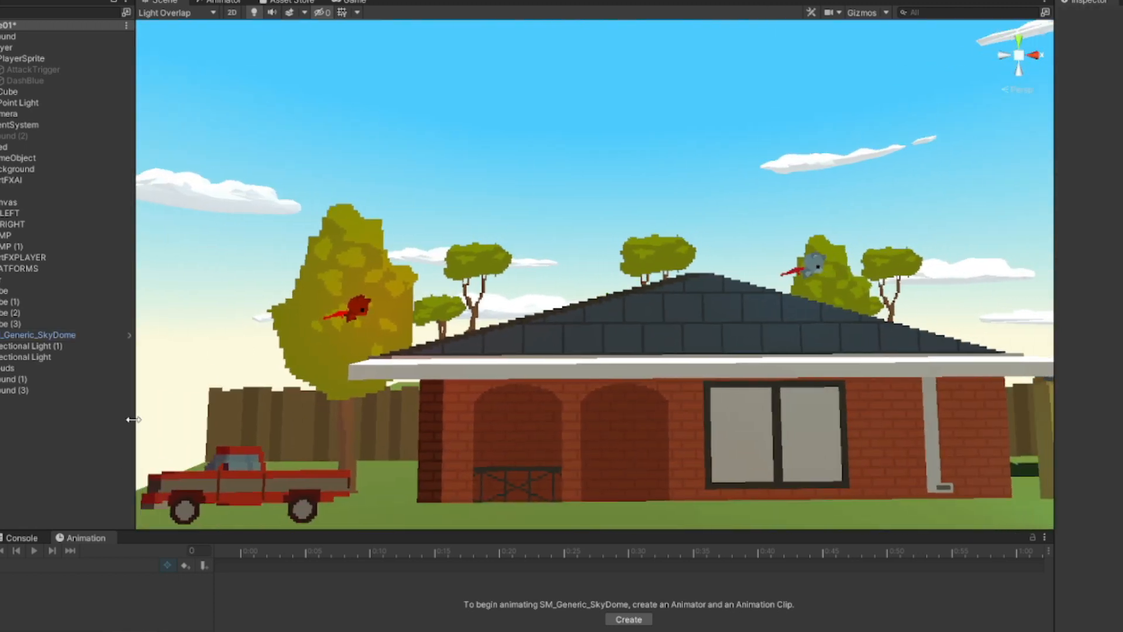
click(349, 3)
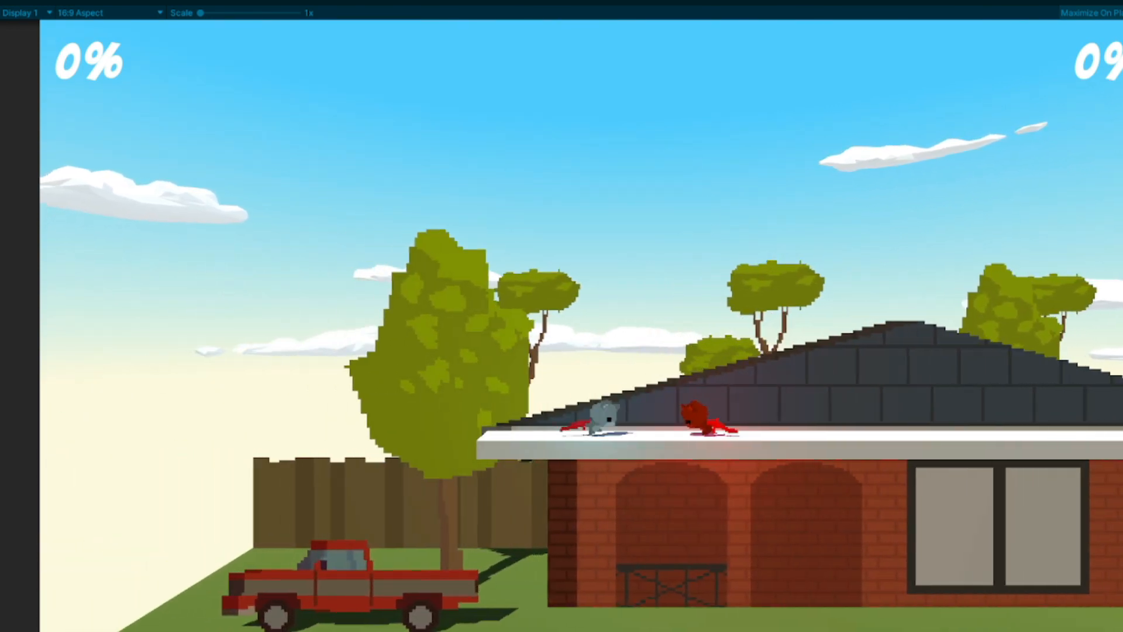